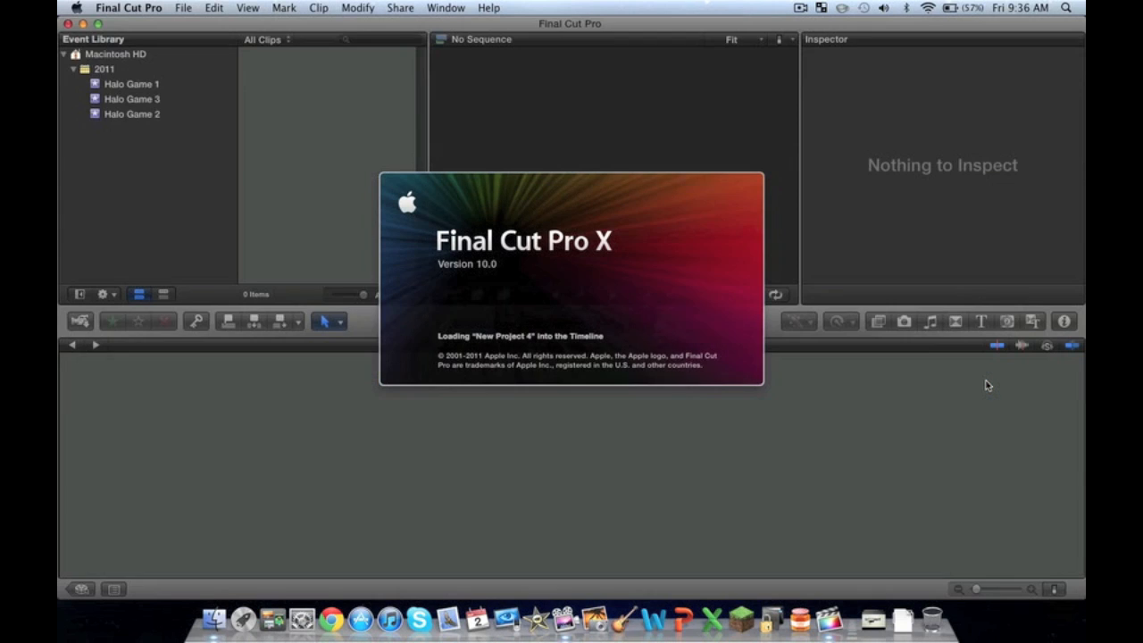
pyautogui.moveTo(836, 381)
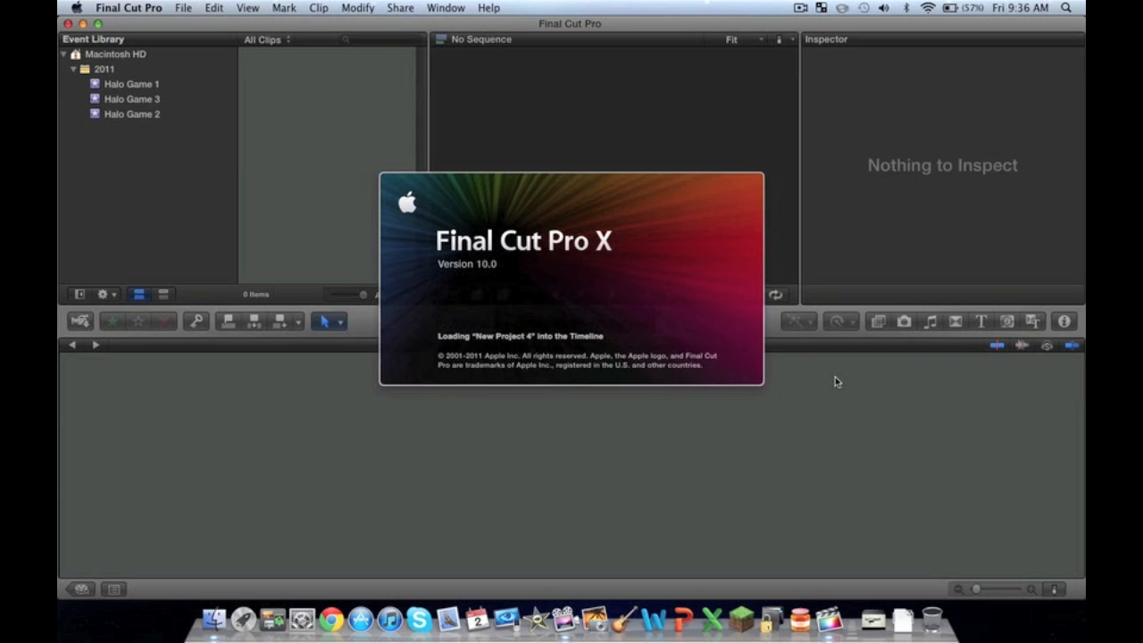
pyautogui.moveTo(669, 315)
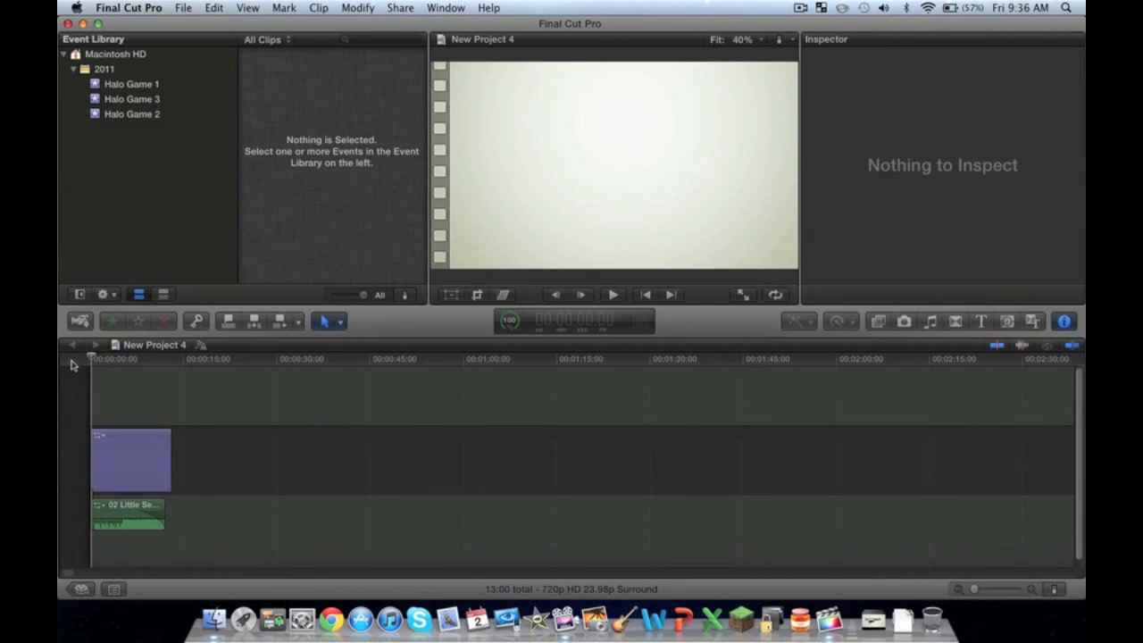
pyautogui.click(612, 295)
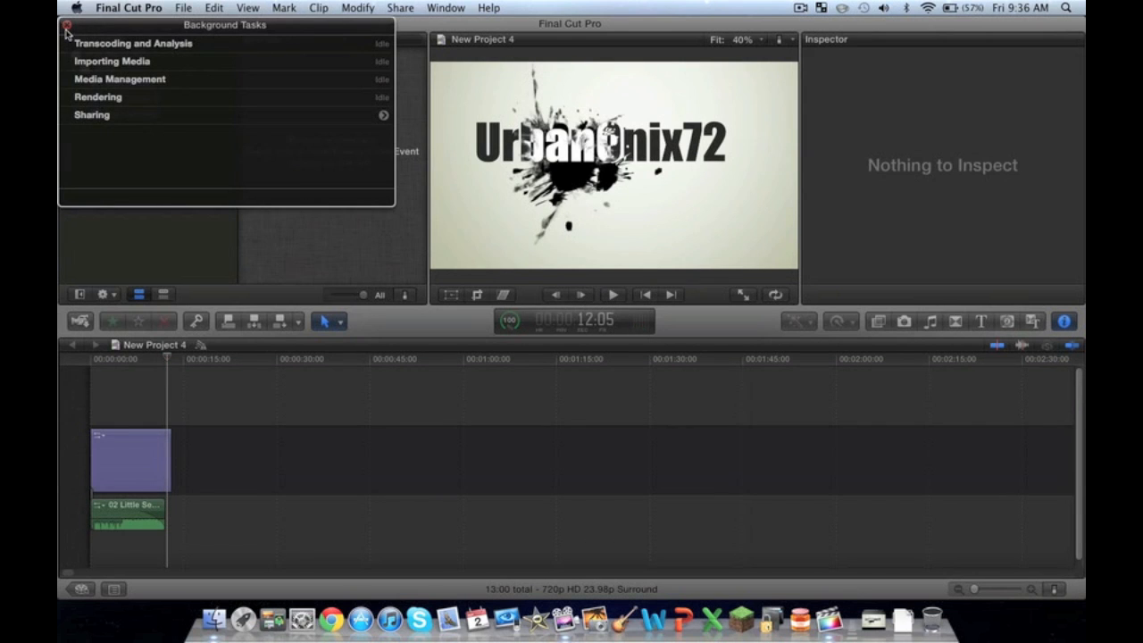
pyautogui.click(65, 24)
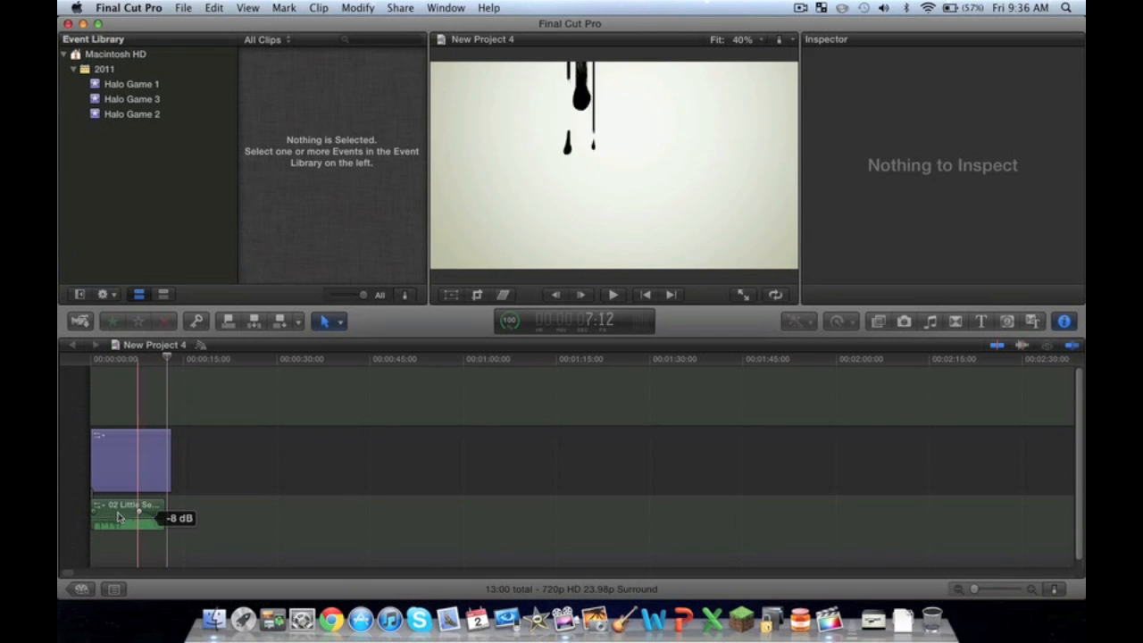
pyautogui.click(125, 517)
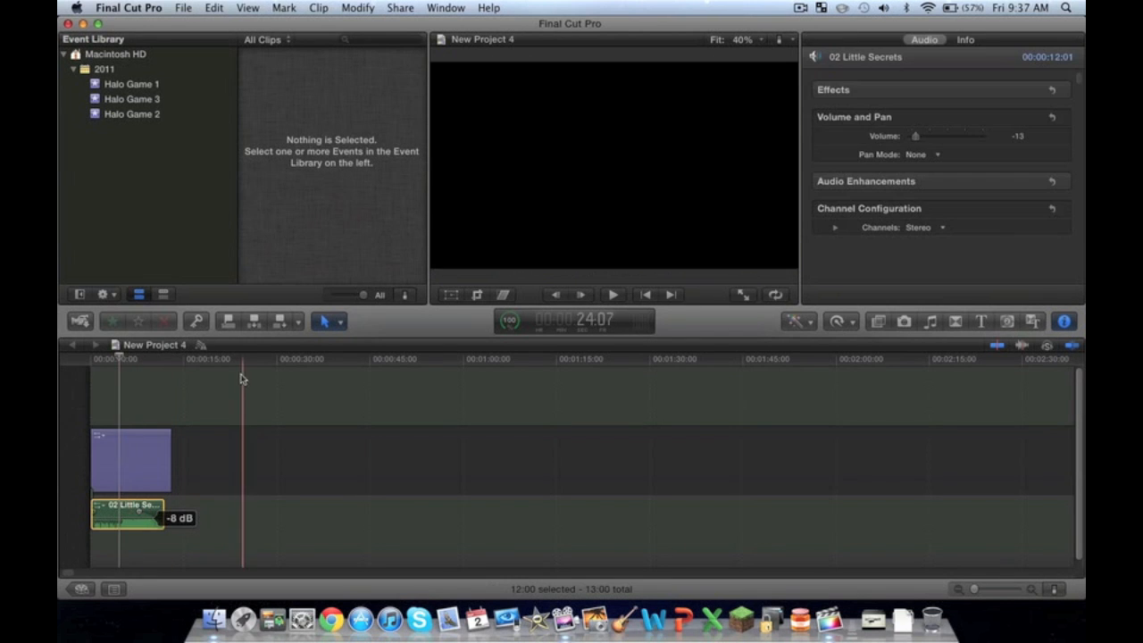
pyautogui.click(187, 392)
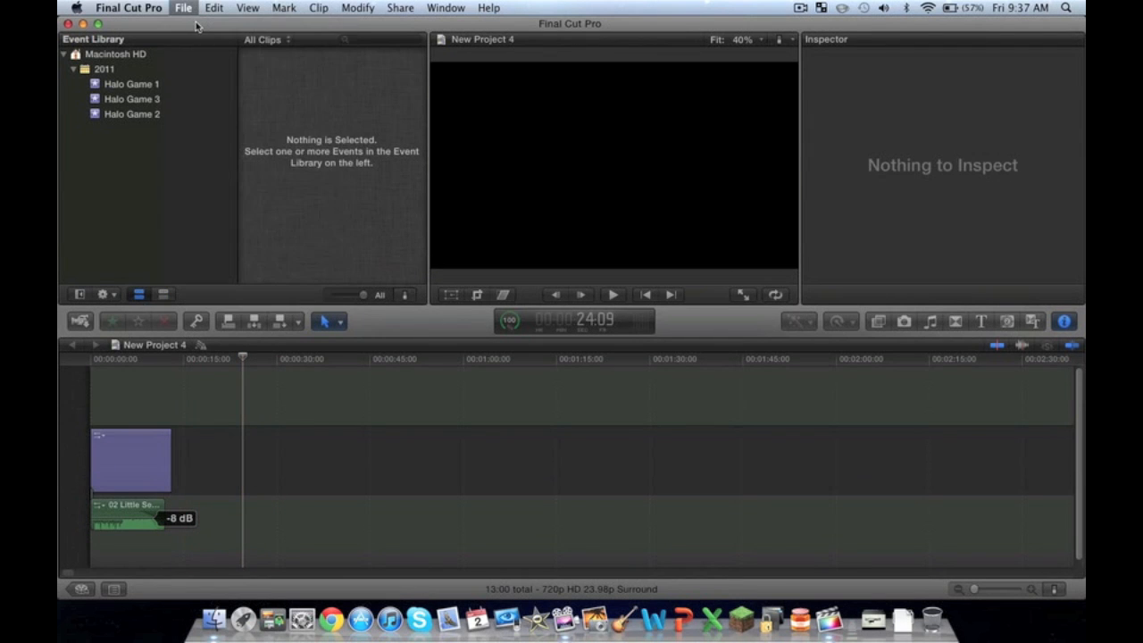
# Step: Start a new project named Demo from the File menu and browse the opener titles
pyautogui.click(183, 8)
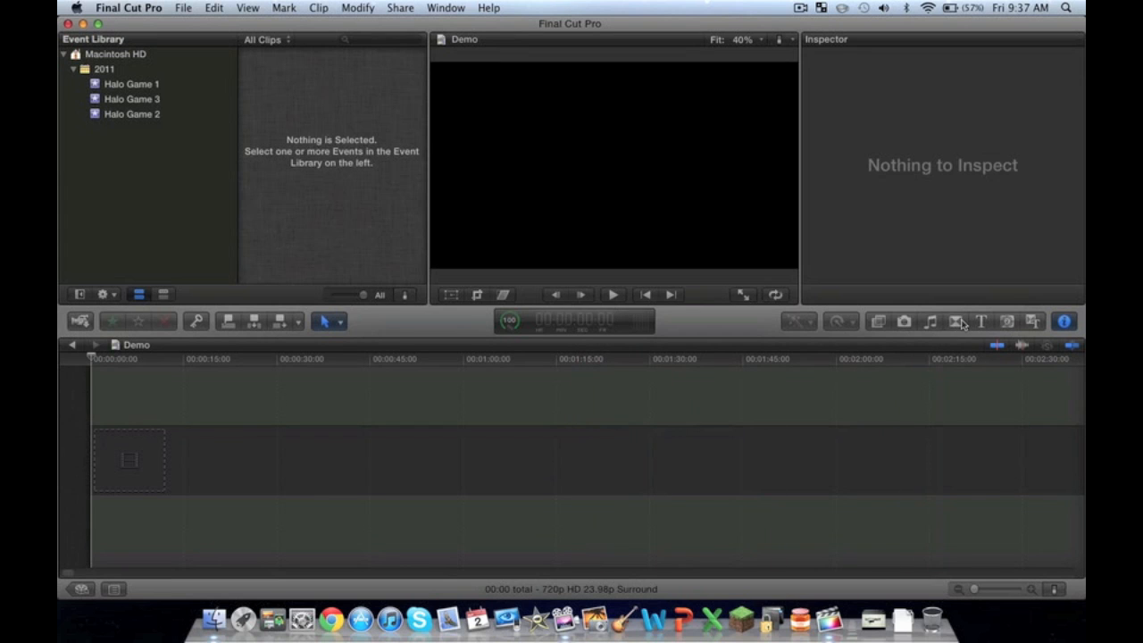
pyautogui.click(954, 321)
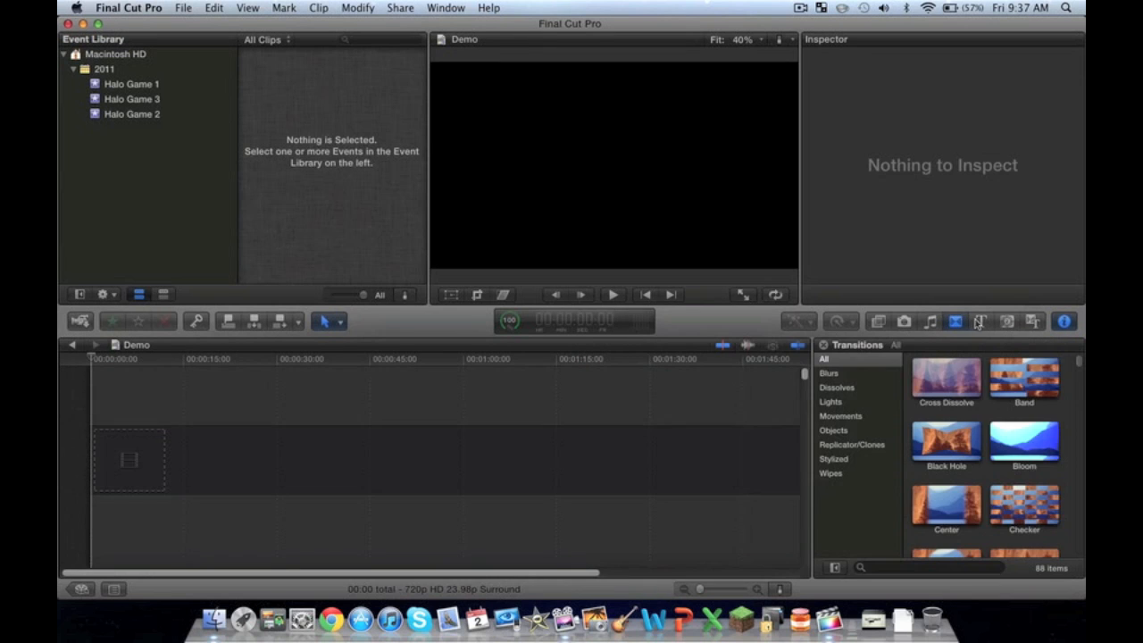
pyautogui.click(981, 322)
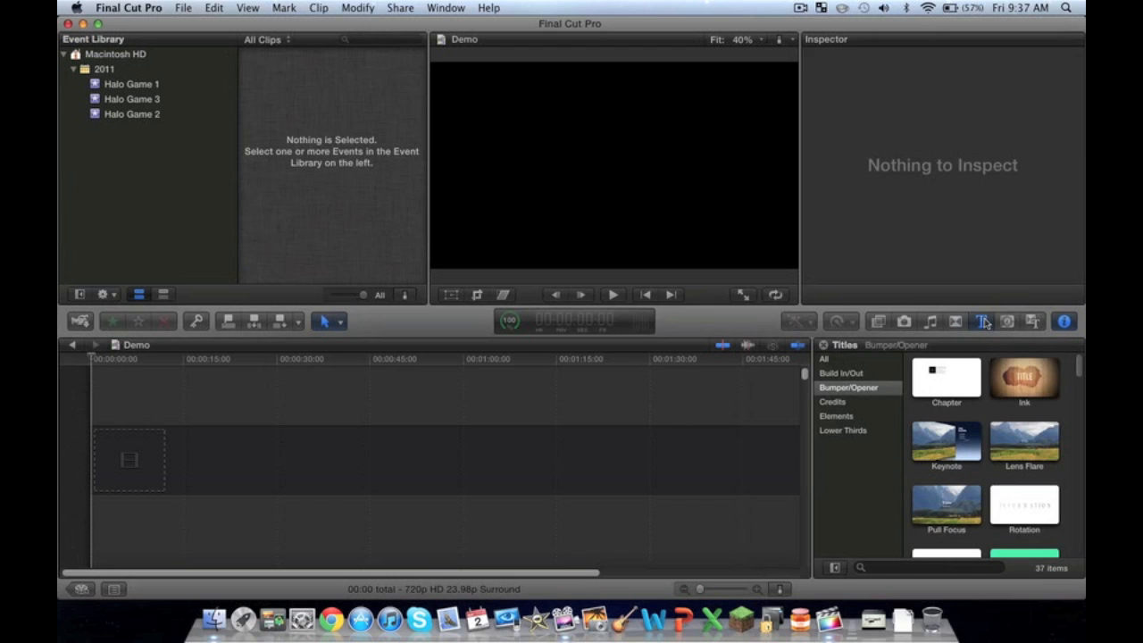
pyautogui.moveTo(962, 357)
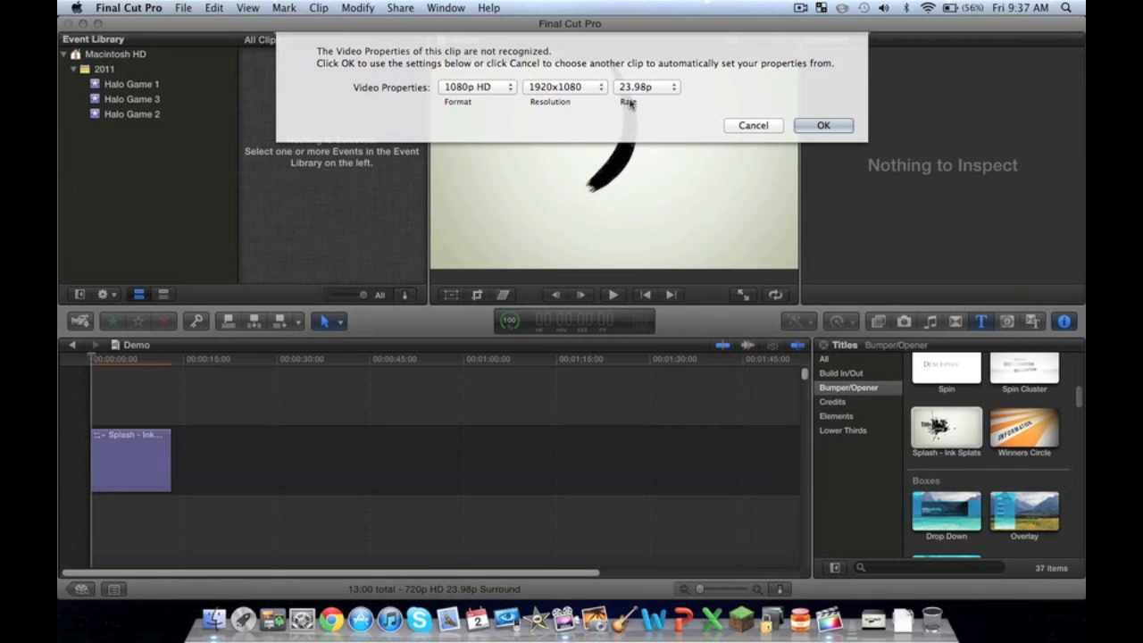
# Step: Set the Demo project's frame rate to 29.97p and confirm the video properties
pyautogui.click(644, 87)
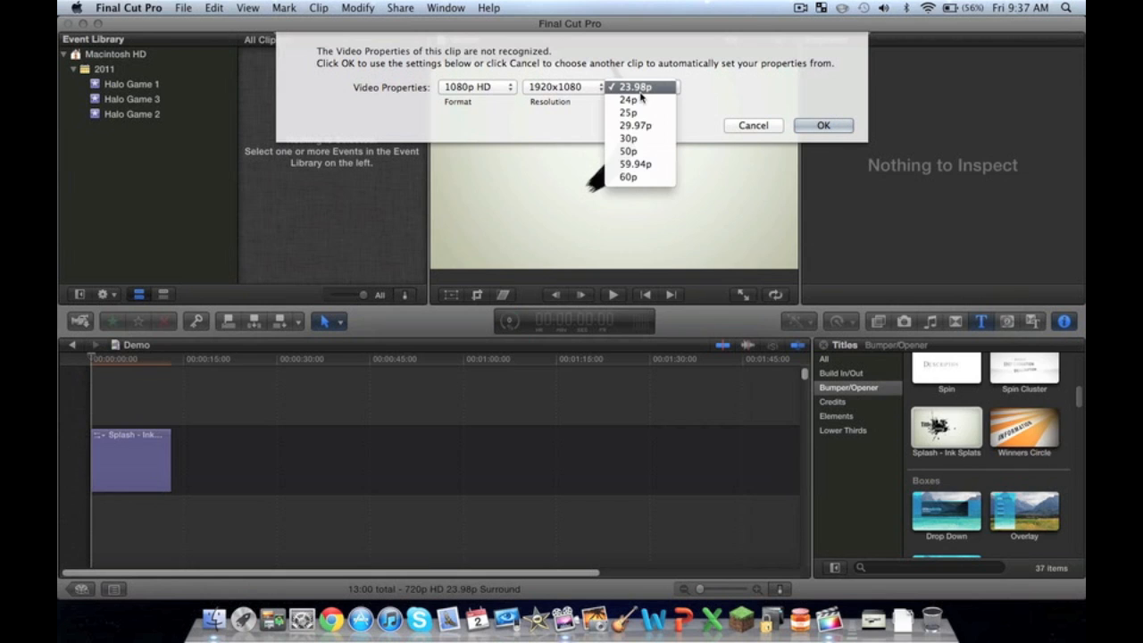
pyautogui.moveTo(635, 125)
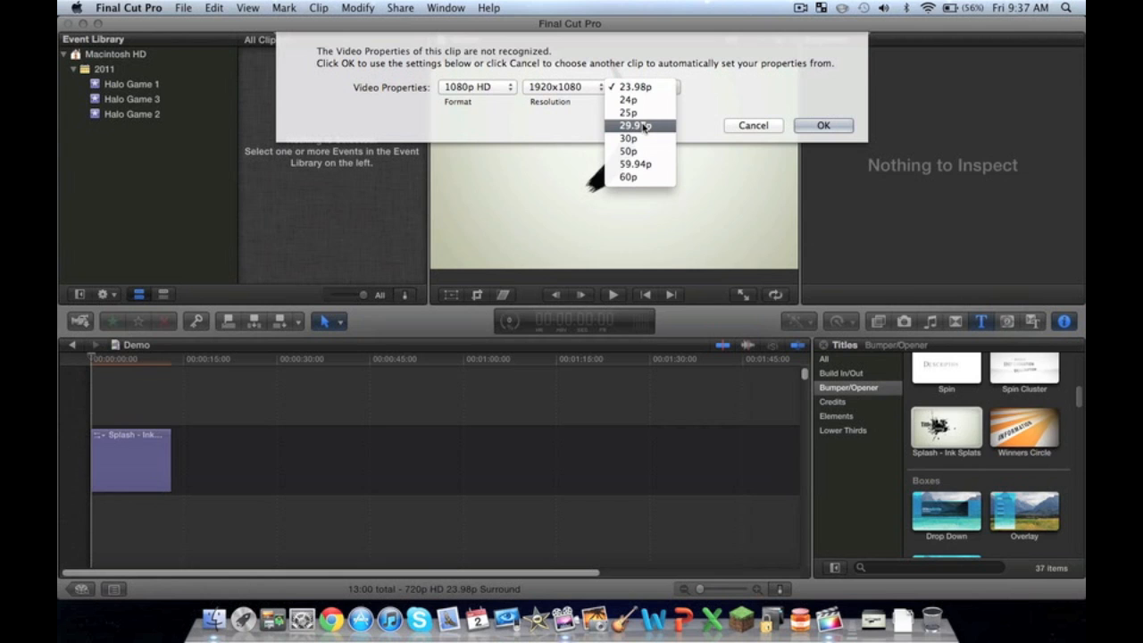
pyautogui.click(634, 125)
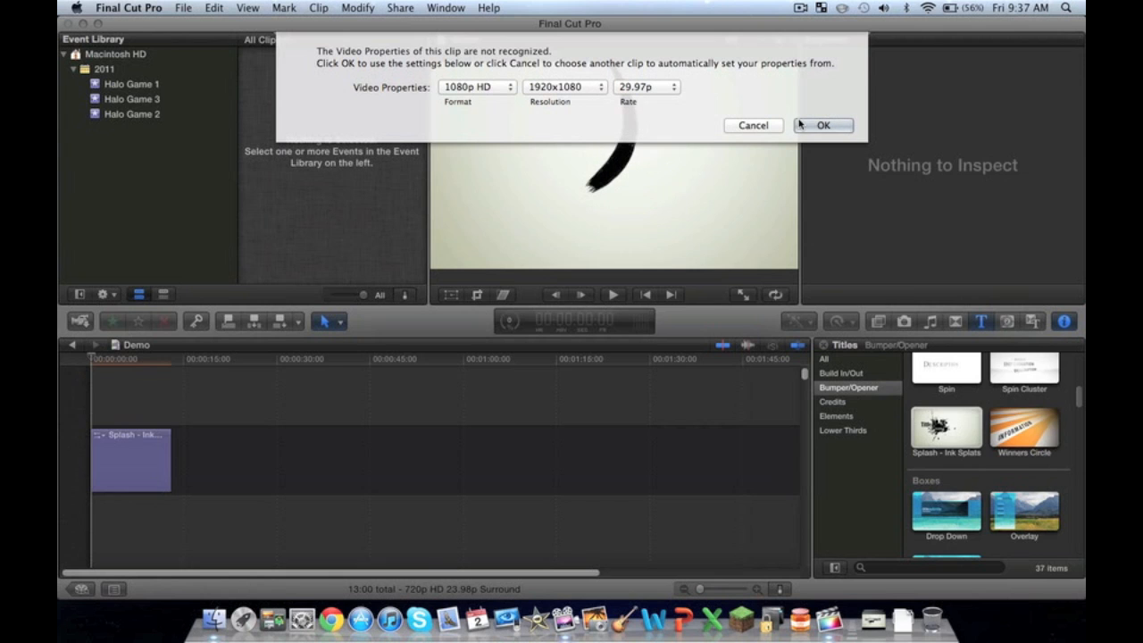
pyautogui.click(823, 125)
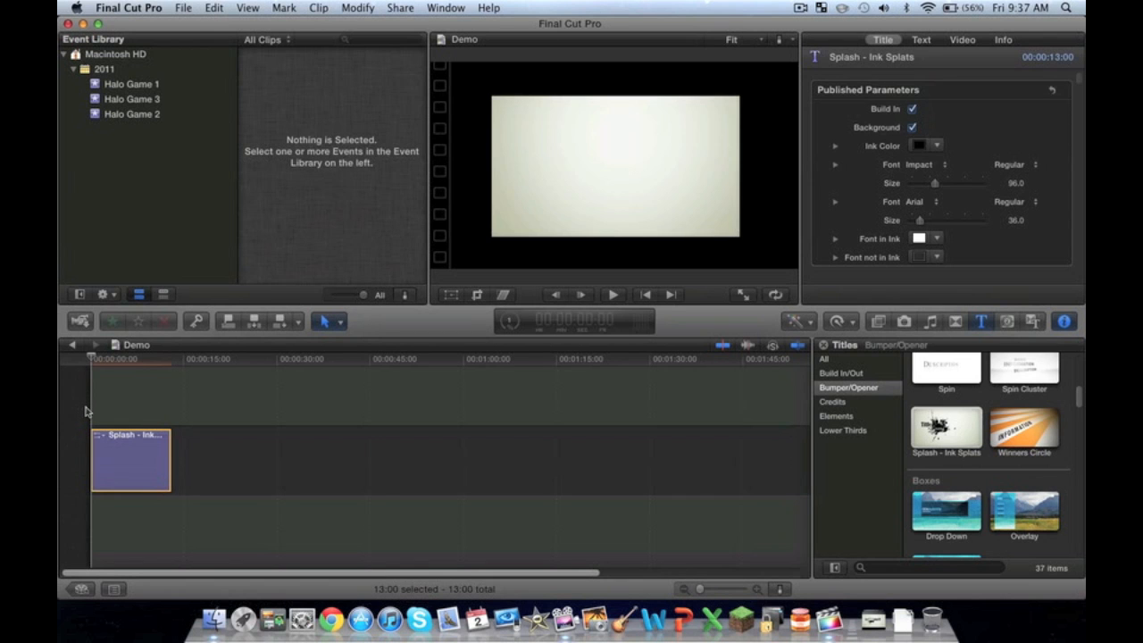
# Step: Preview the ink splat title, check background rendering, then select the title clip
pyautogui.click(612, 294)
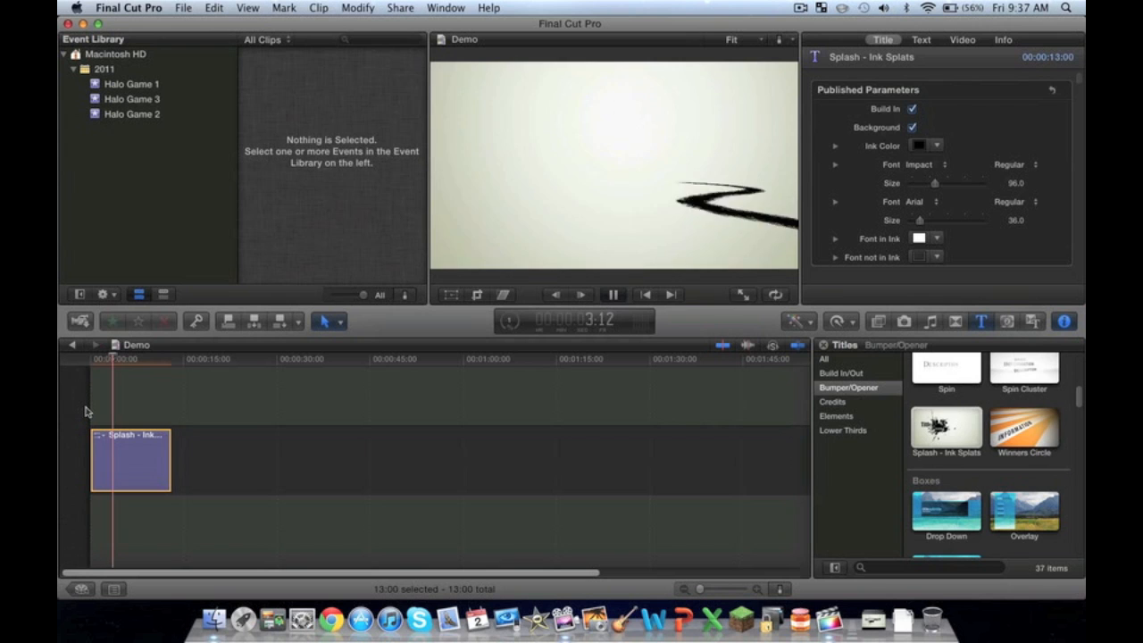
pyautogui.click(613, 294)
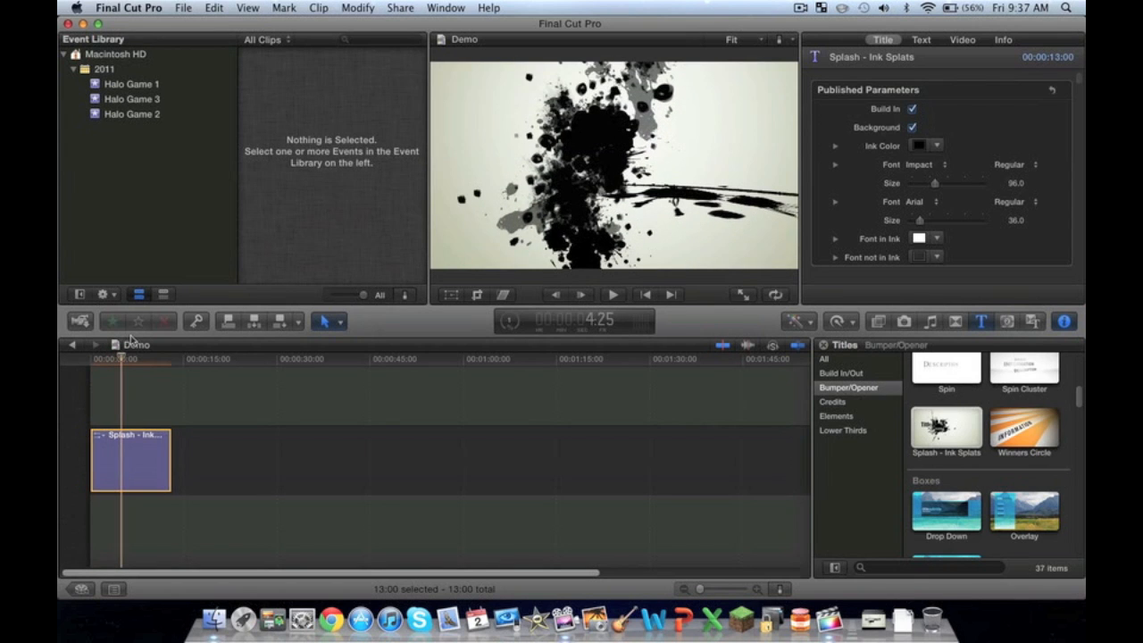
pyautogui.click(89, 357)
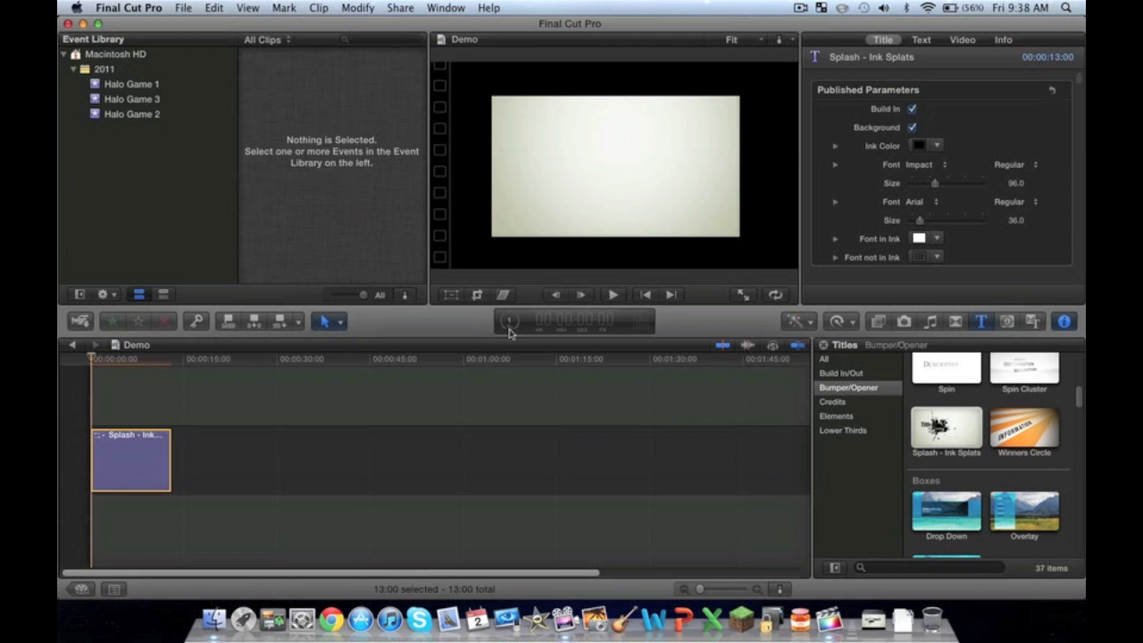
pyautogui.click(509, 321)
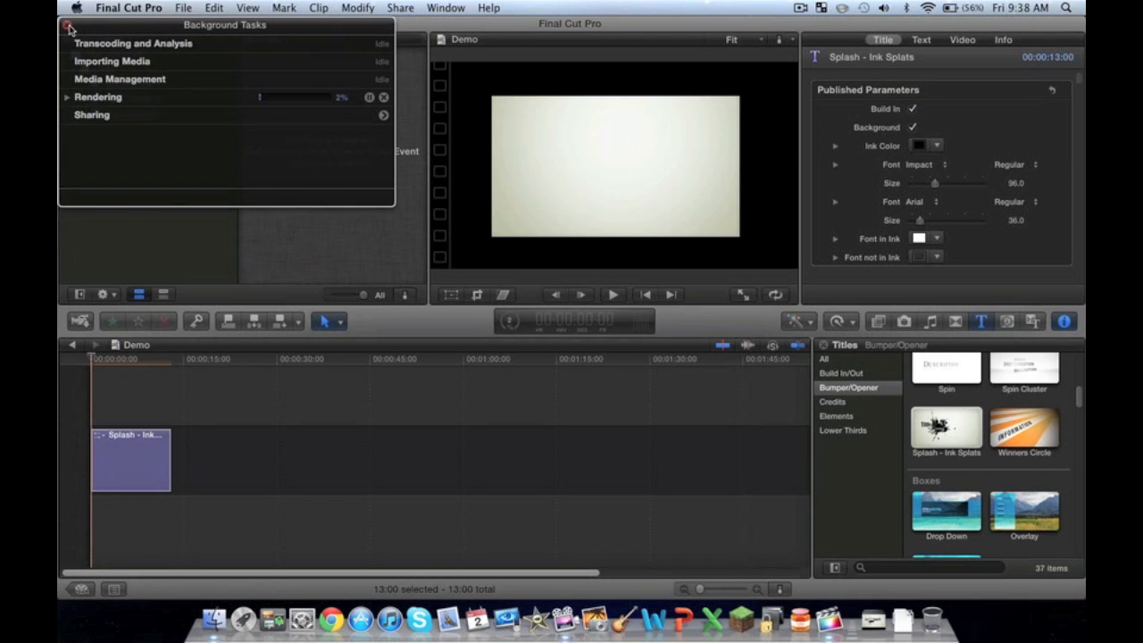
pyautogui.click(65, 24)
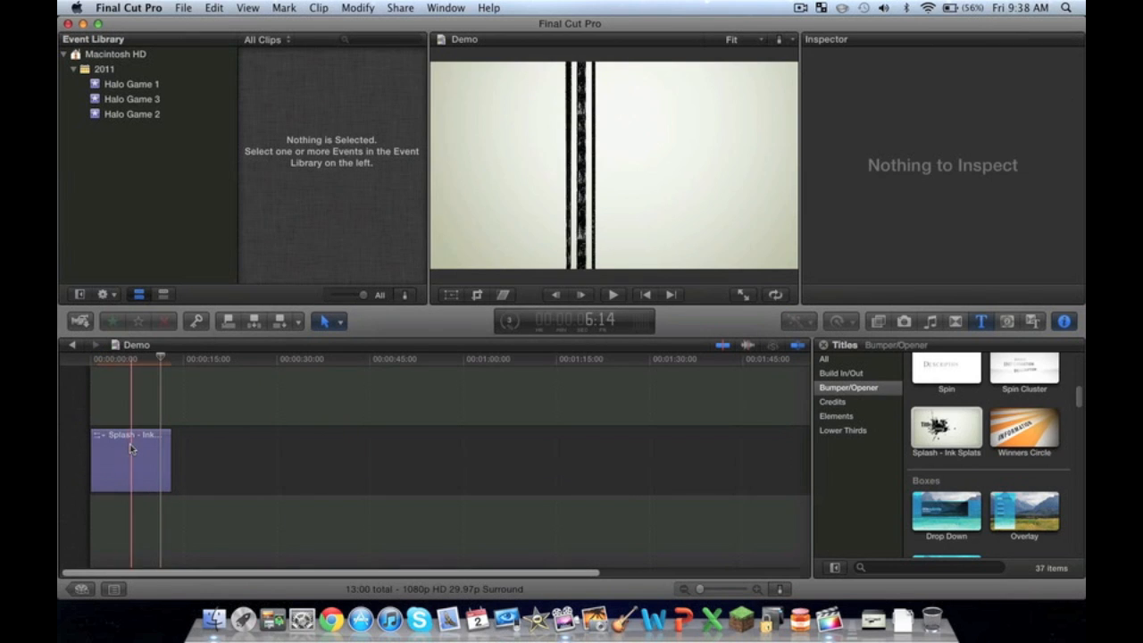
pyautogui.click(130, 460)
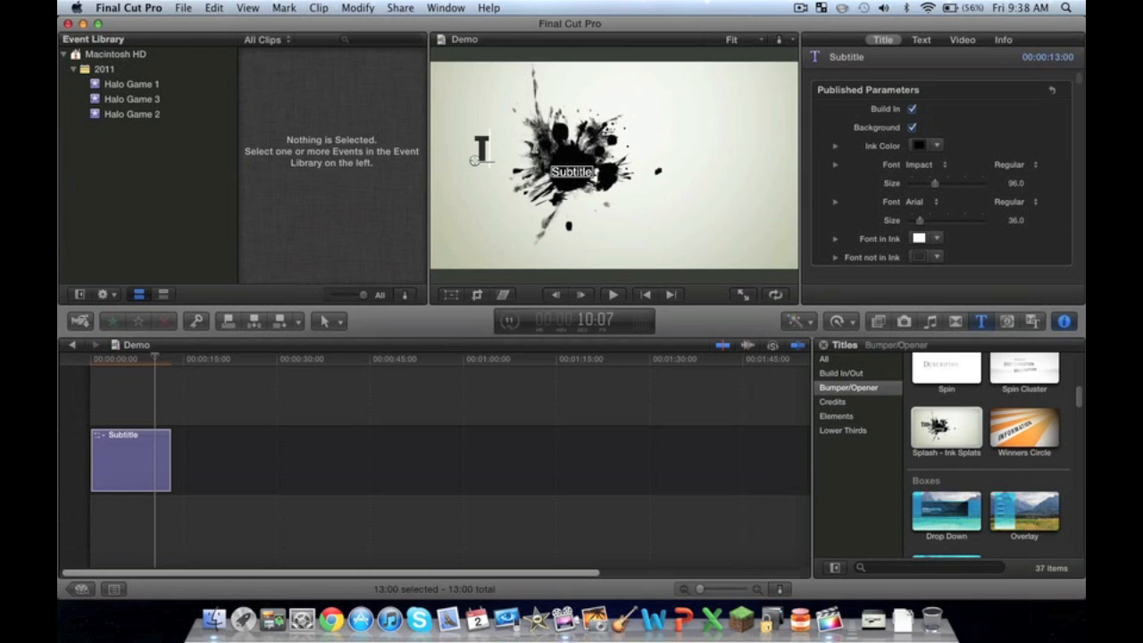
# Step: Make the title read UrbanOnix72 with the Impact font size at 140
pyautogui.write('UrbanOfix72')
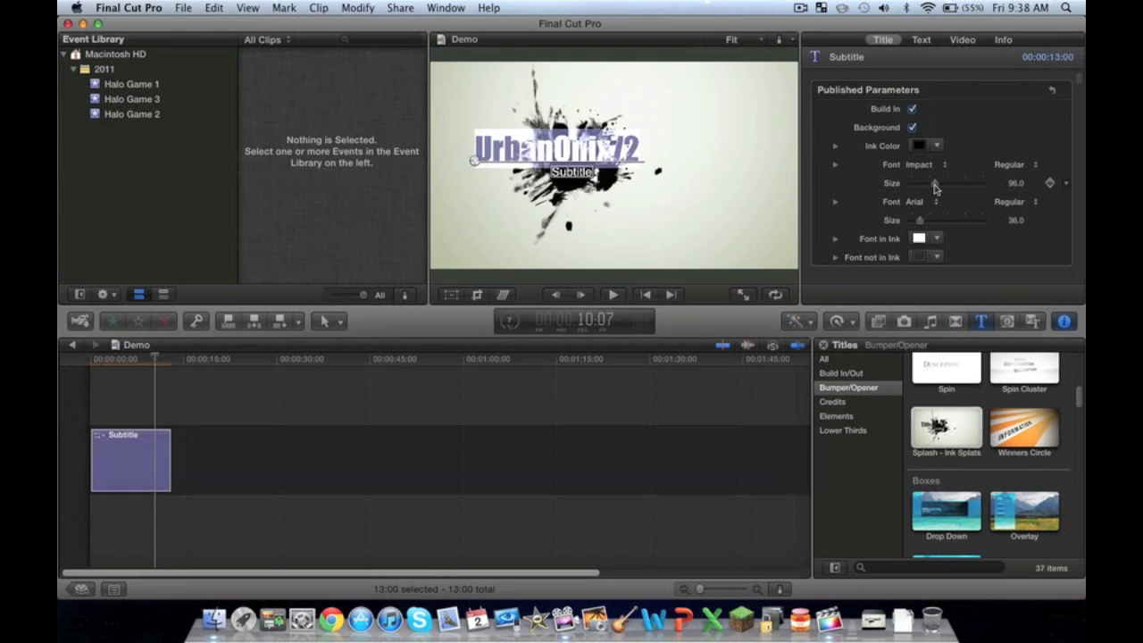
pyautogui.moveTo(934, 183); pyautogui.dragTo(948, 183)
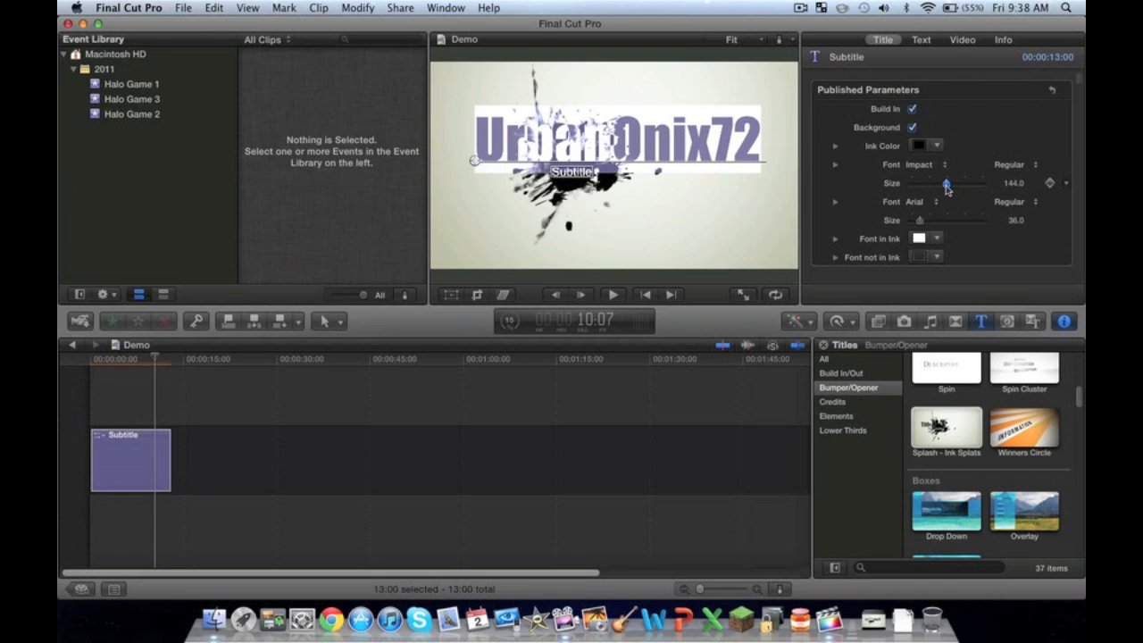
pyautogui.moveTo(949, 183); pyautogui.dragTo(947, 183)
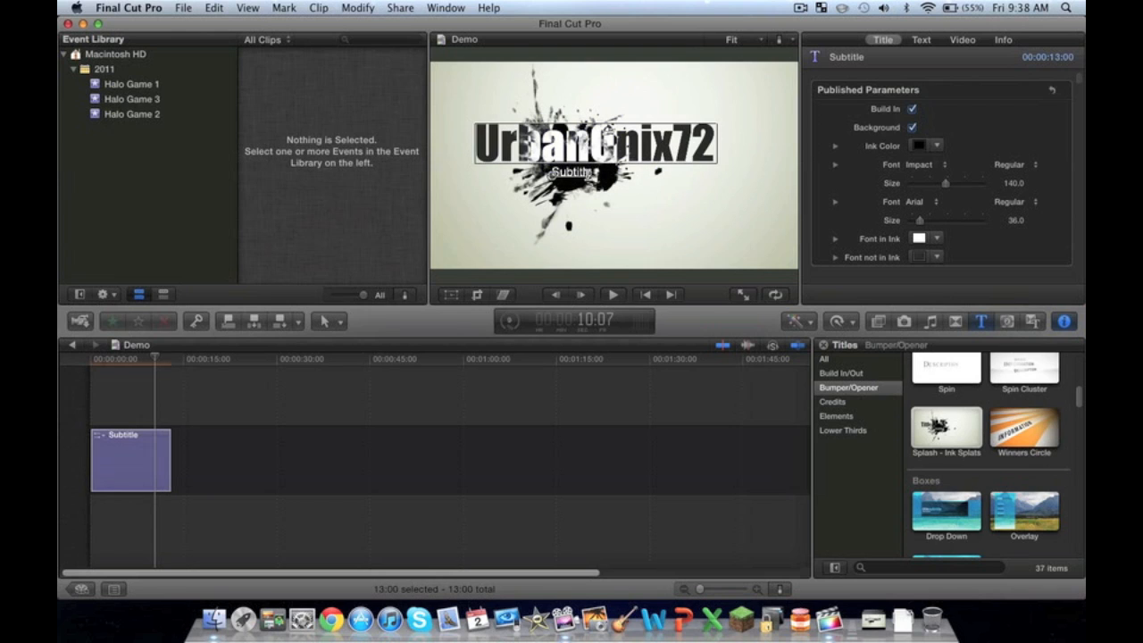
pyautogui.doubleClick(569, 170)
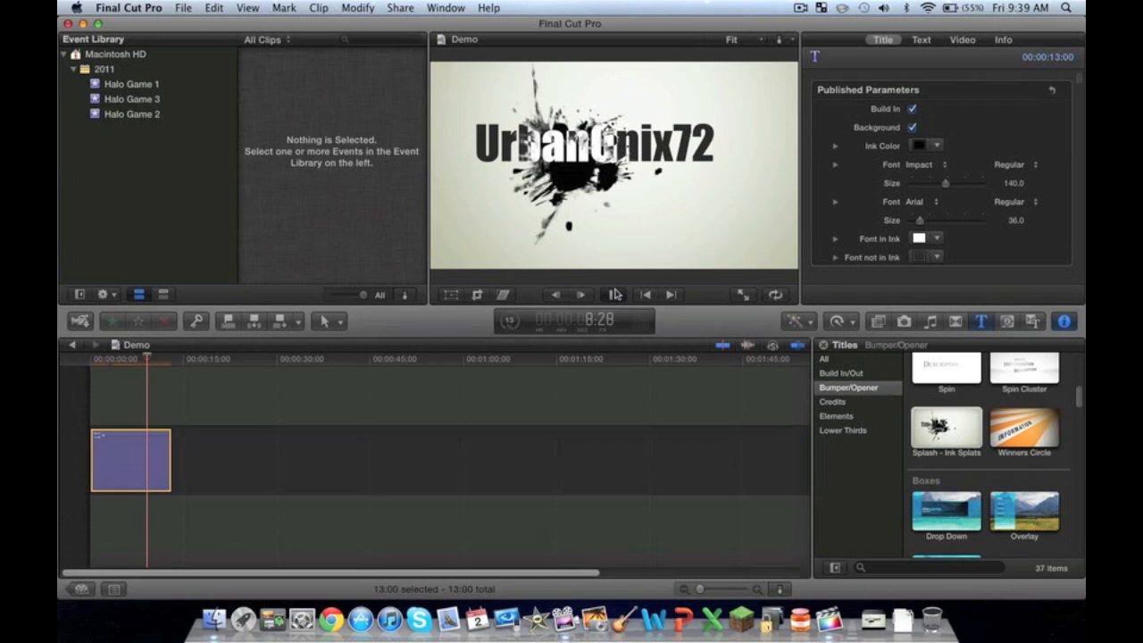
# Step: Place the song clip beneath the UrbanOnix72 title at the timeline start
pyautogui.click(612, 295)
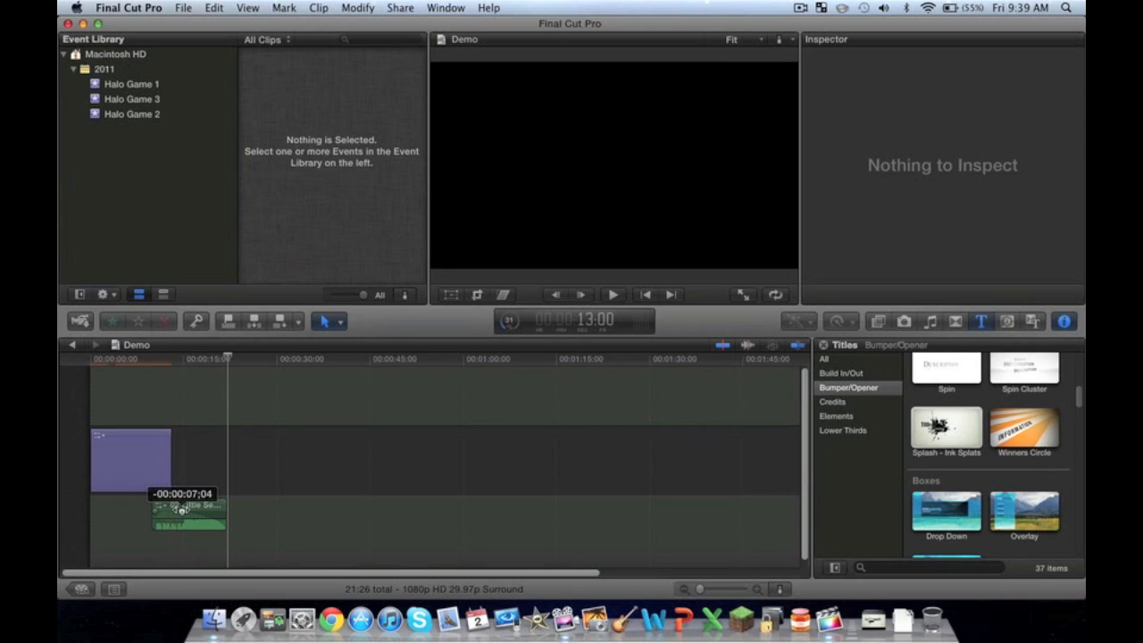
pyautogui.click(187, 514)
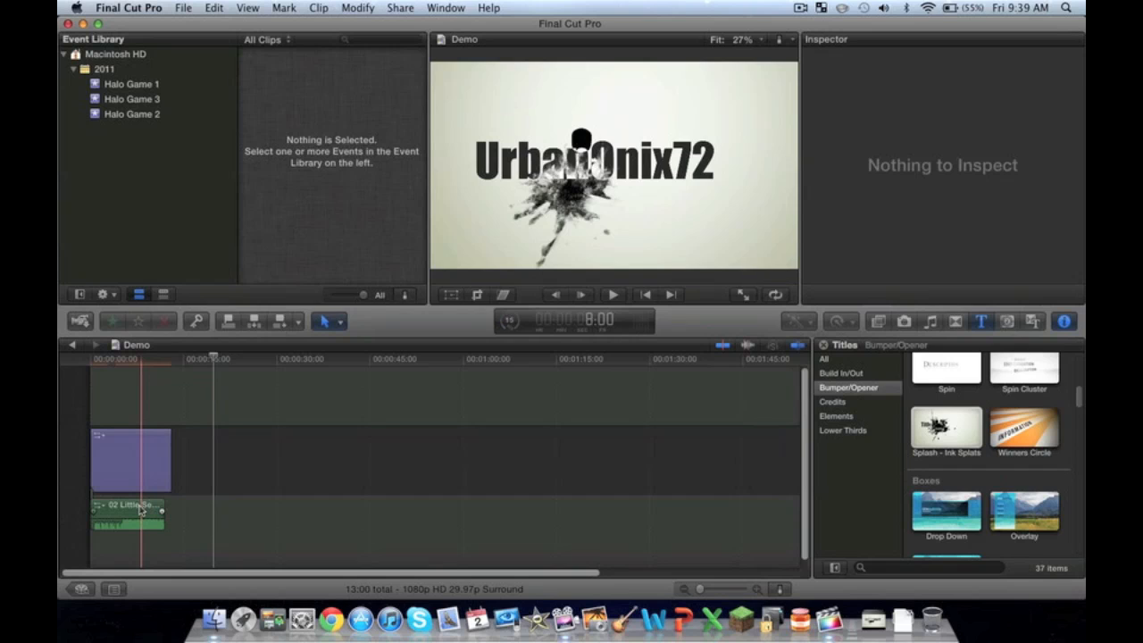
pyautogui.click(612, 295)
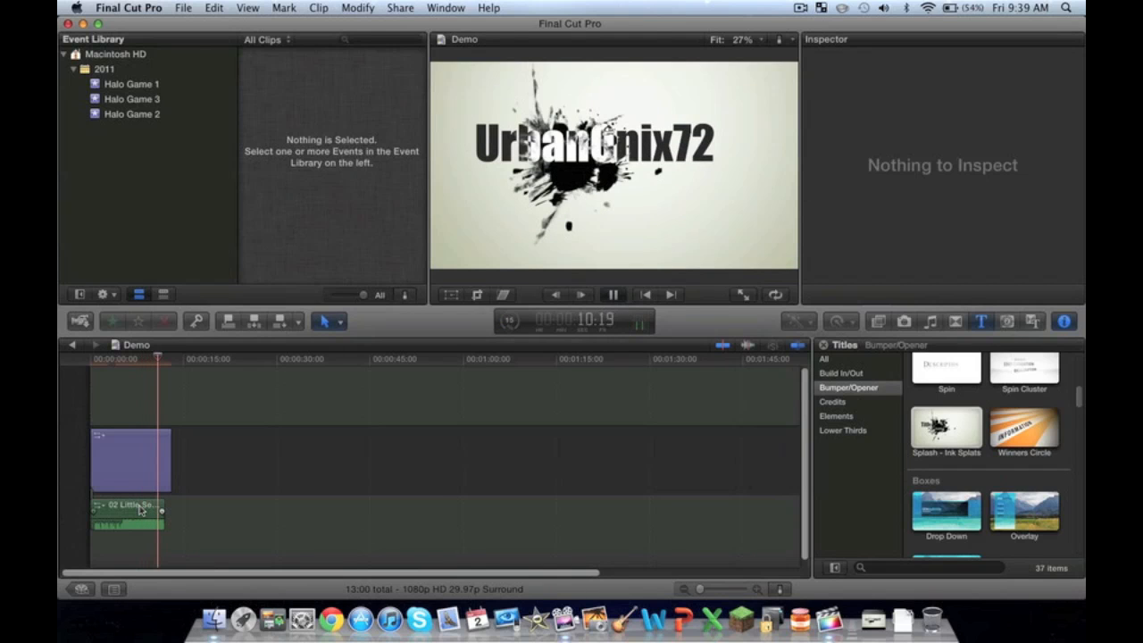
pyautogui.click(613, 295)
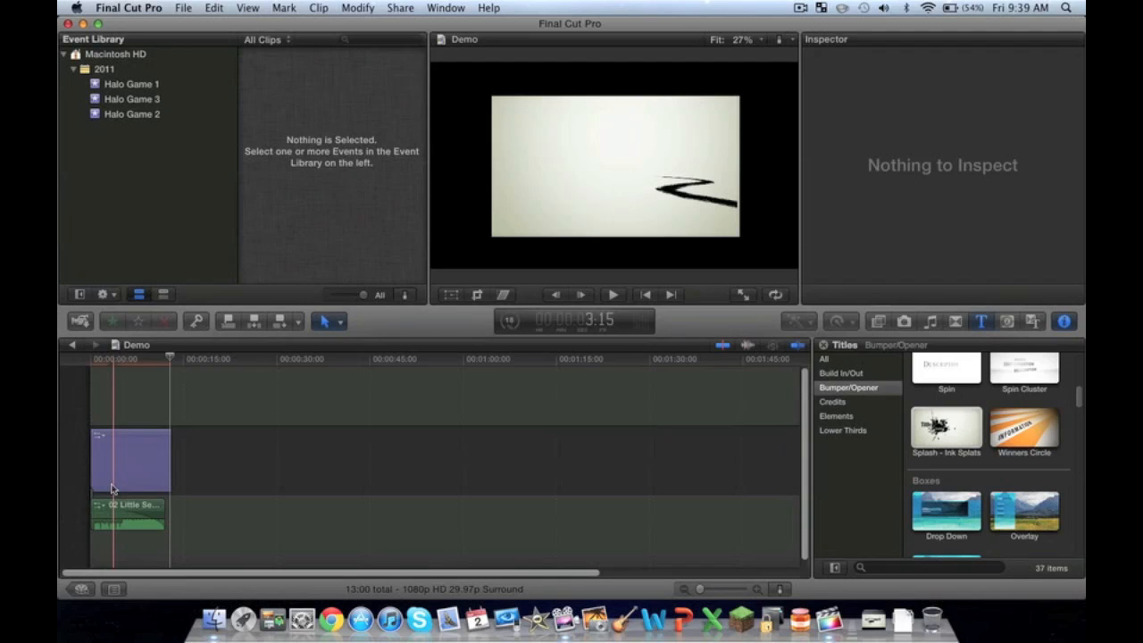
pyautogui.click(612, 294)
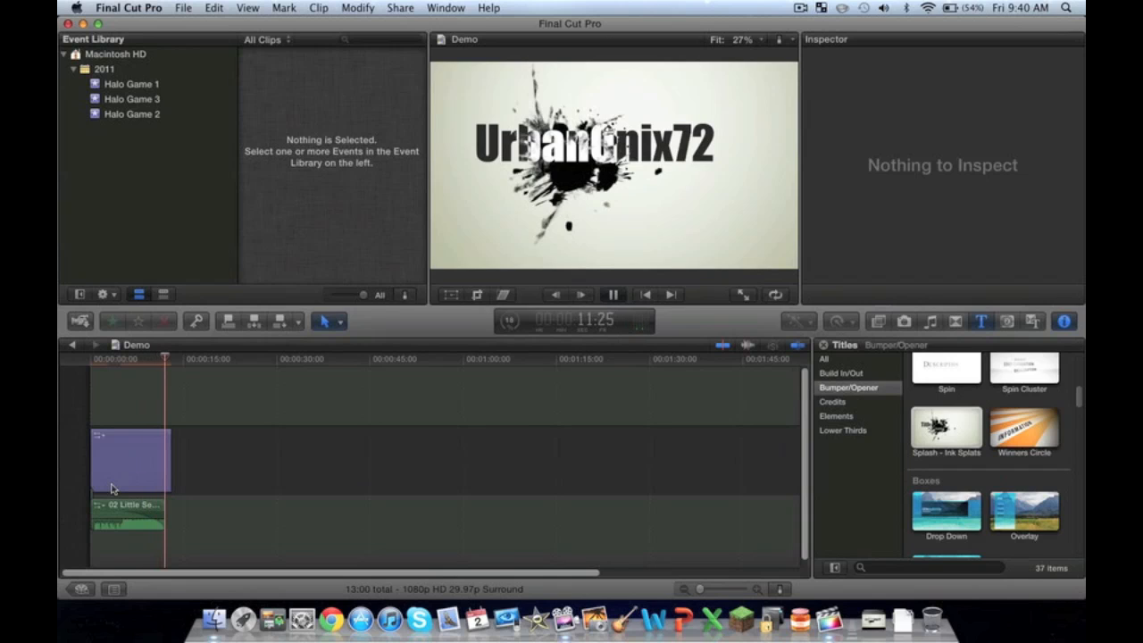
pyautogui.click(613, 295)
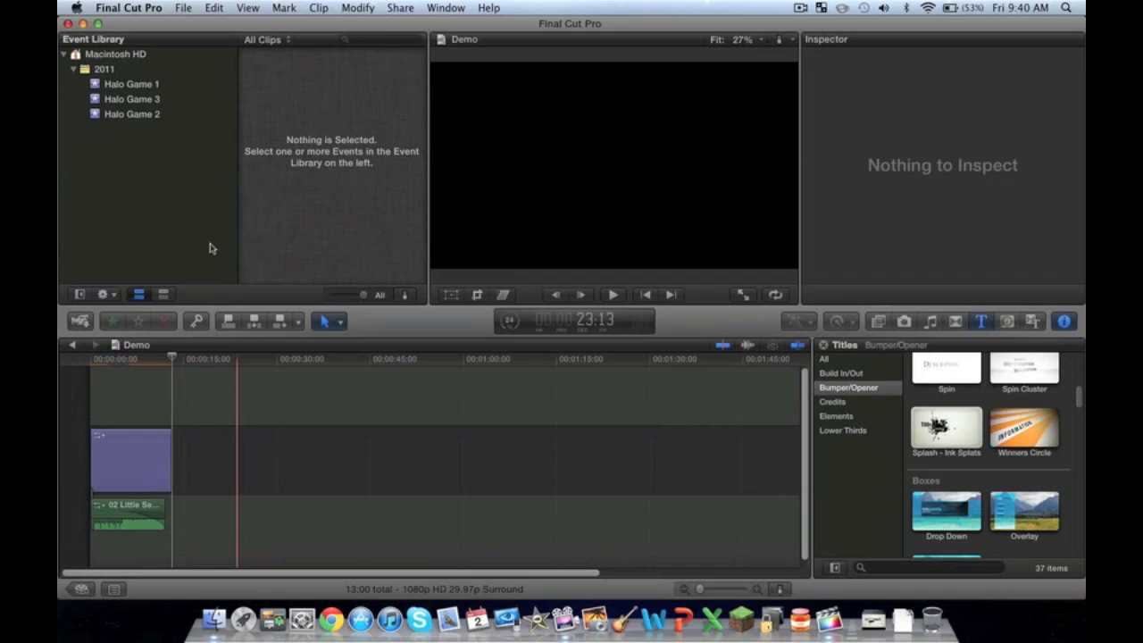
pyautogui.click(400, 8)
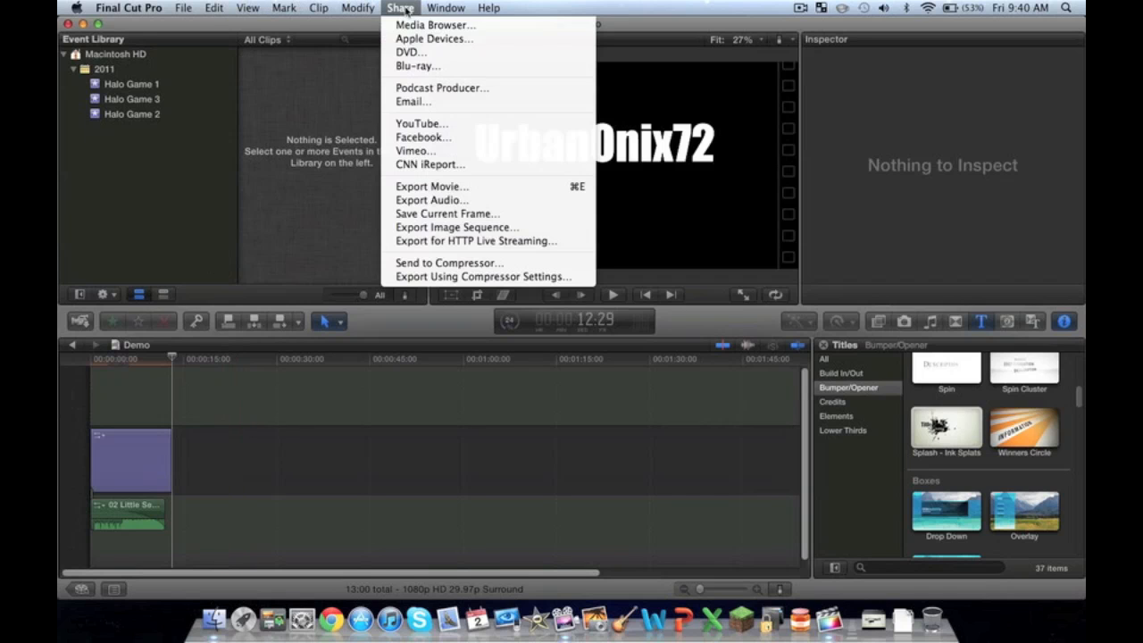
pyautogui.moveTo(521, 299)
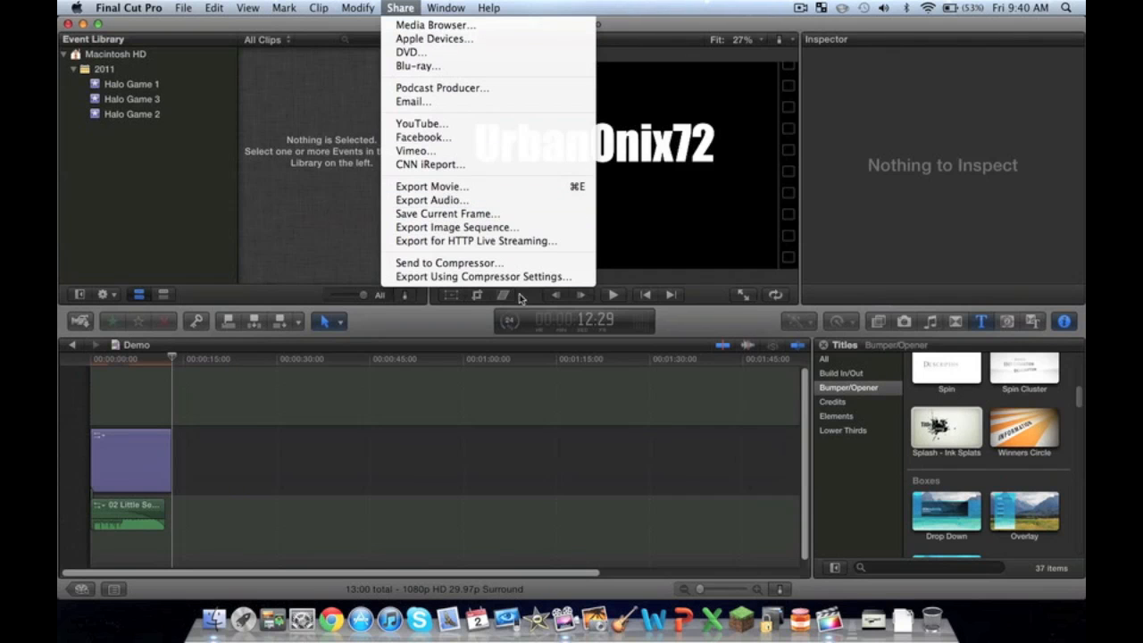
pyautogui.moveTo(367, 207)
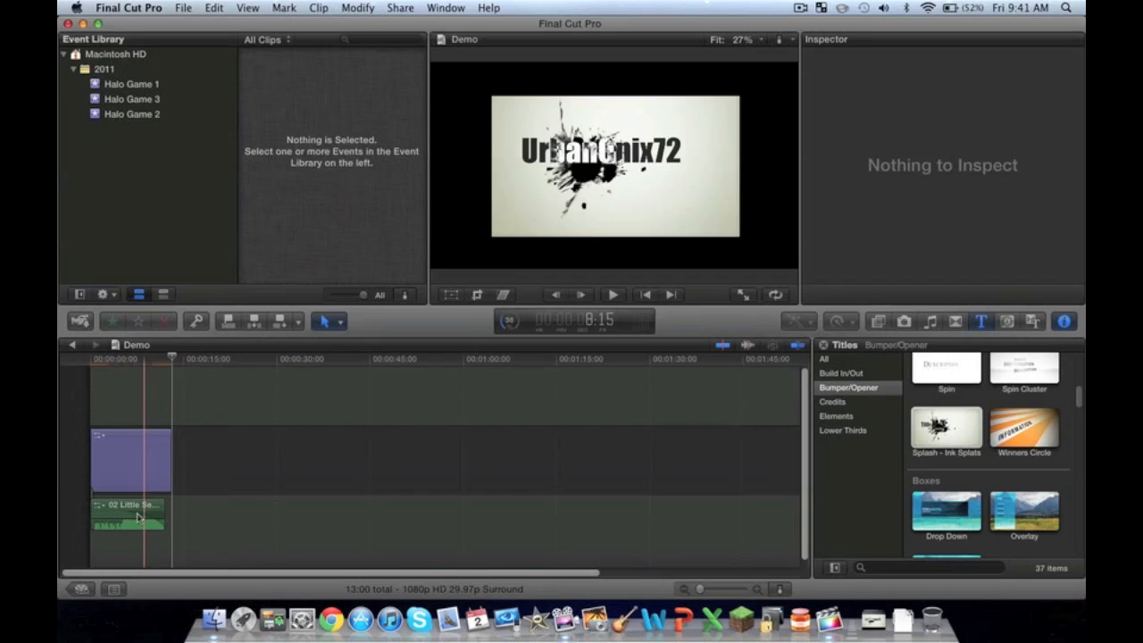
pyautogui.click(253, 471)
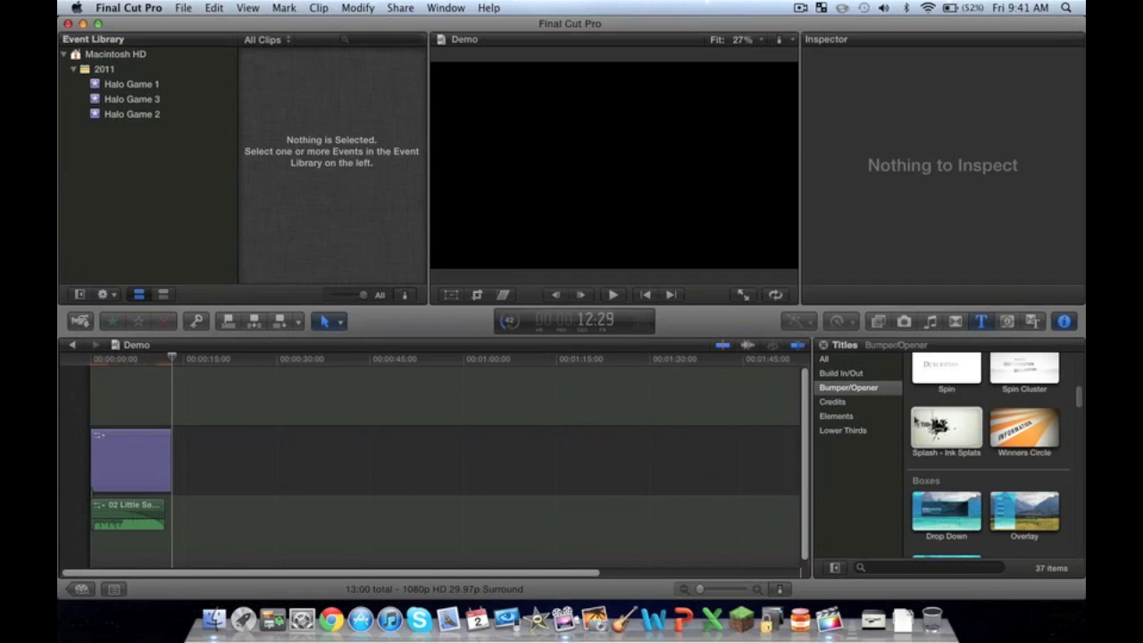
pyautogui.click(1024, 428)
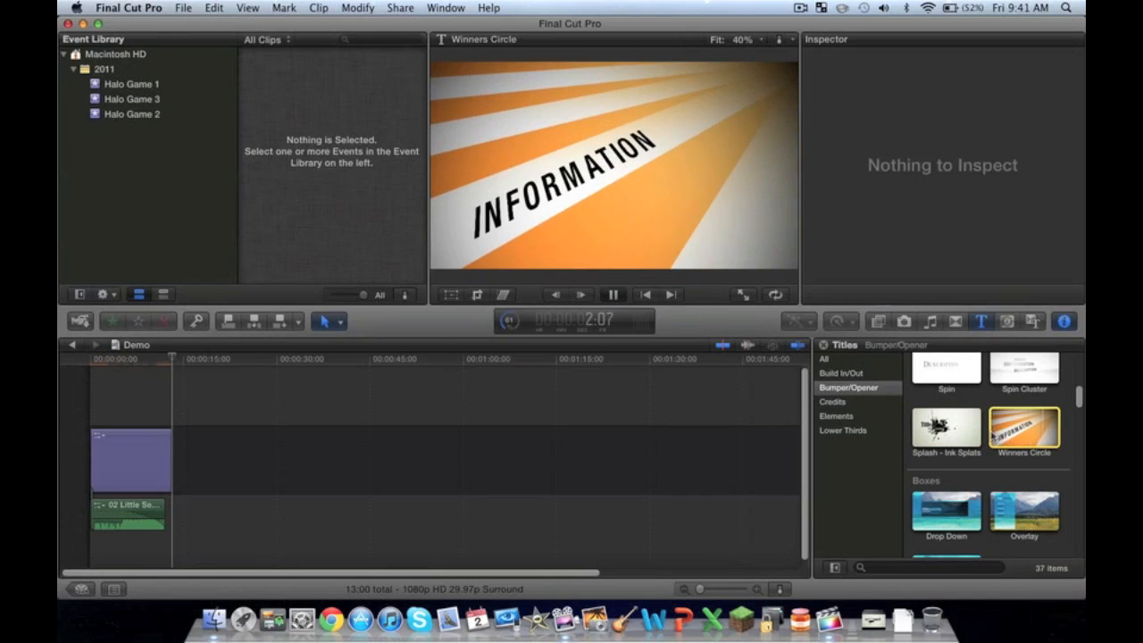
pyautogui.click(613, 295)
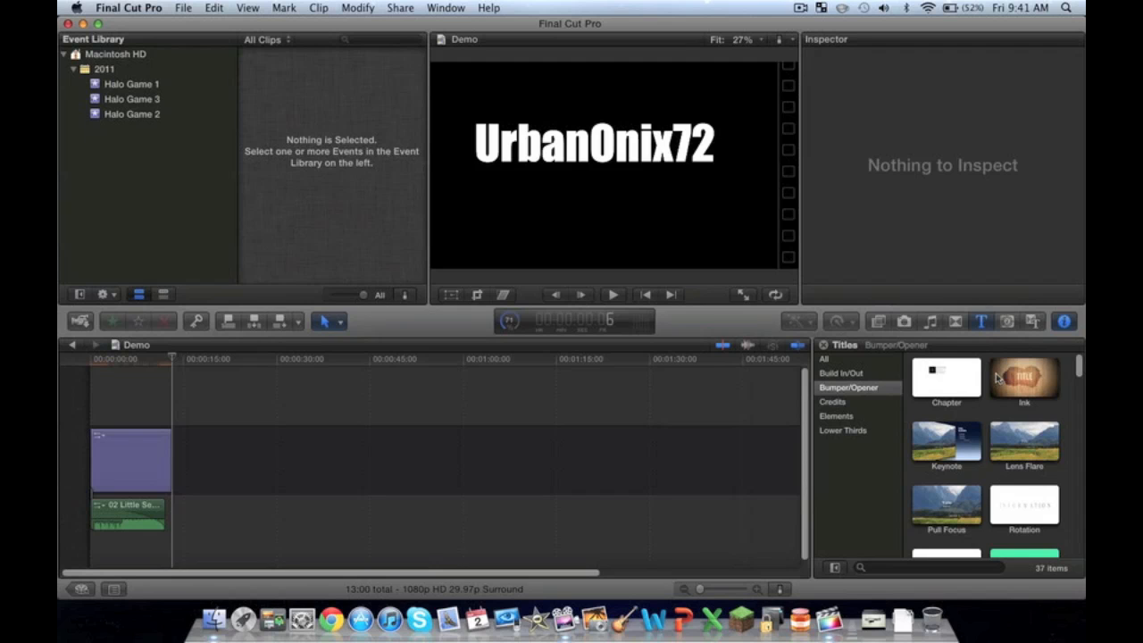
pyautogui.click(1024, 377)
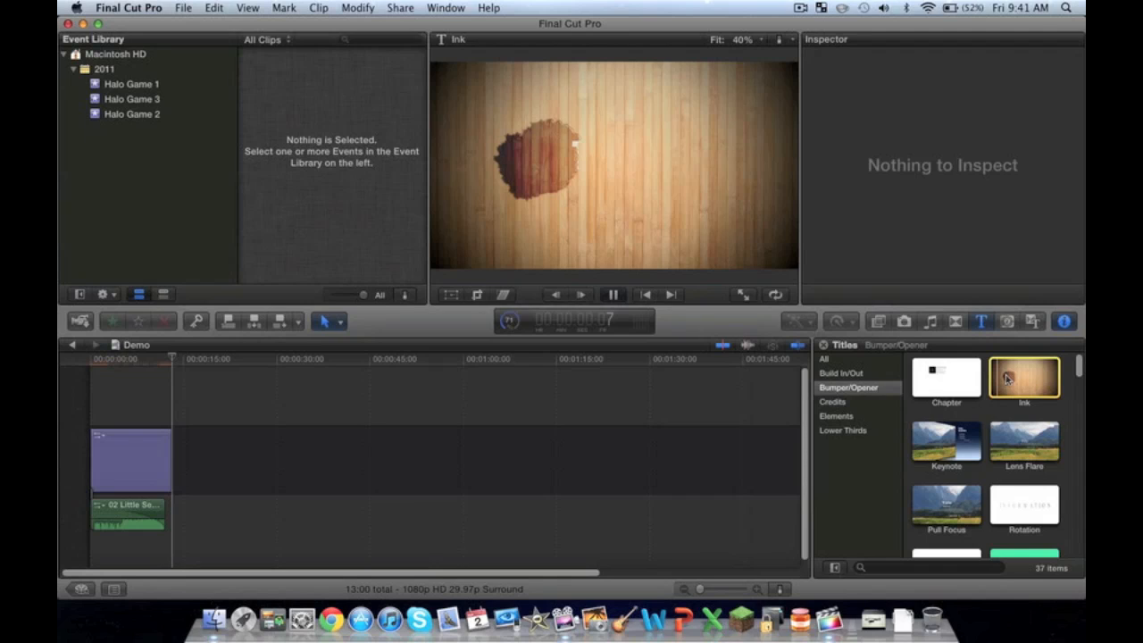
pyautogui.moveTo(1072, 374)
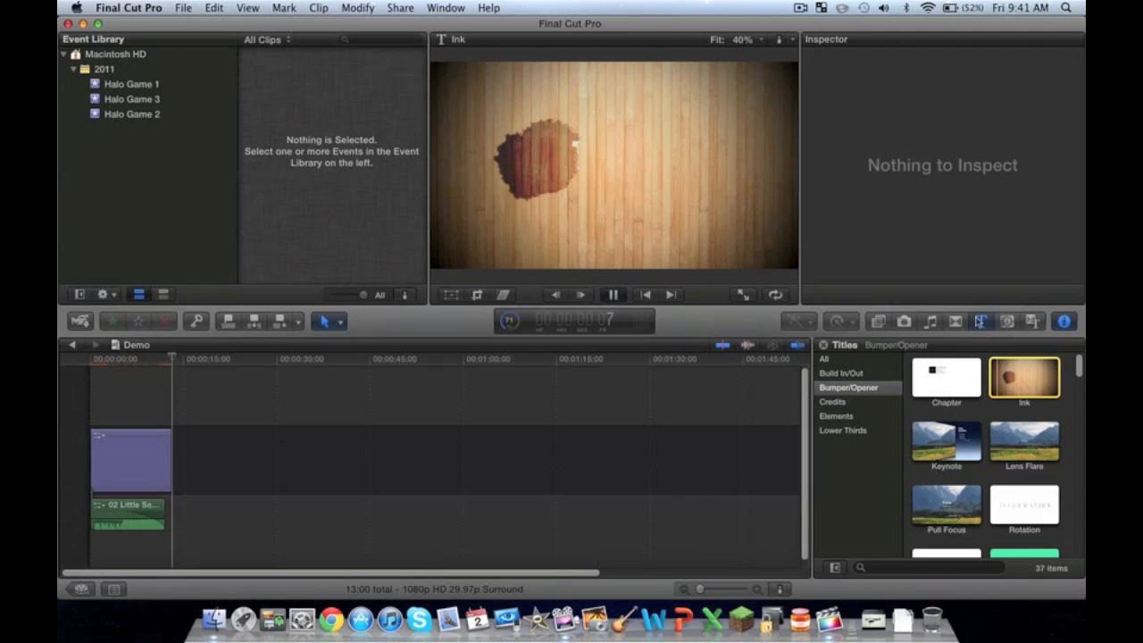
pyautogui.moveTo(888, 486)
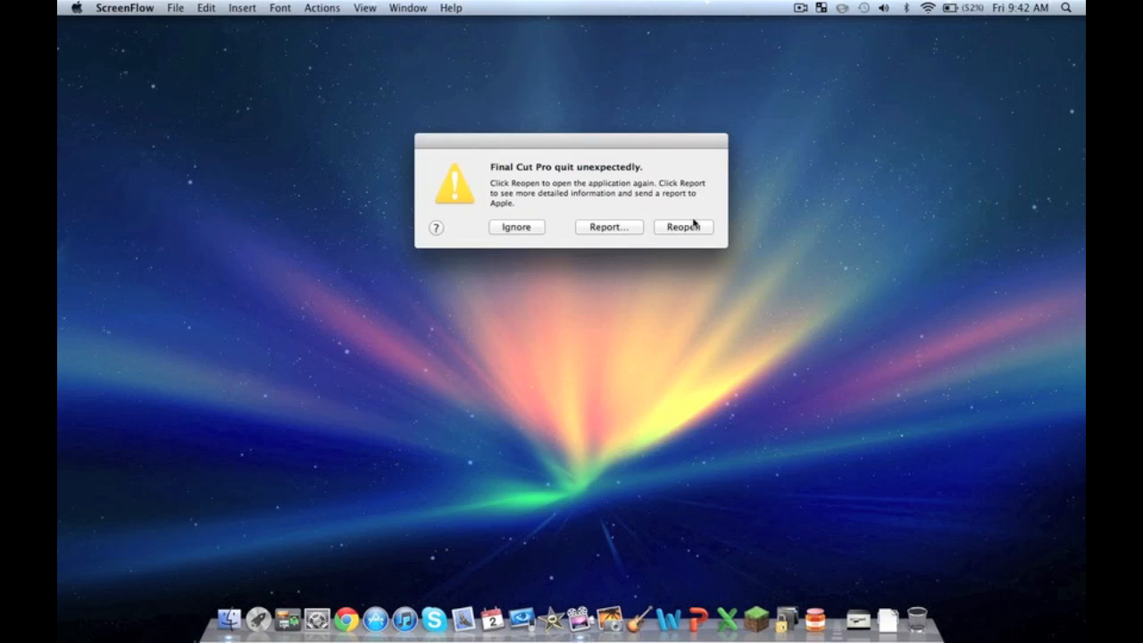
pyautogui.moveTo(687, 192)
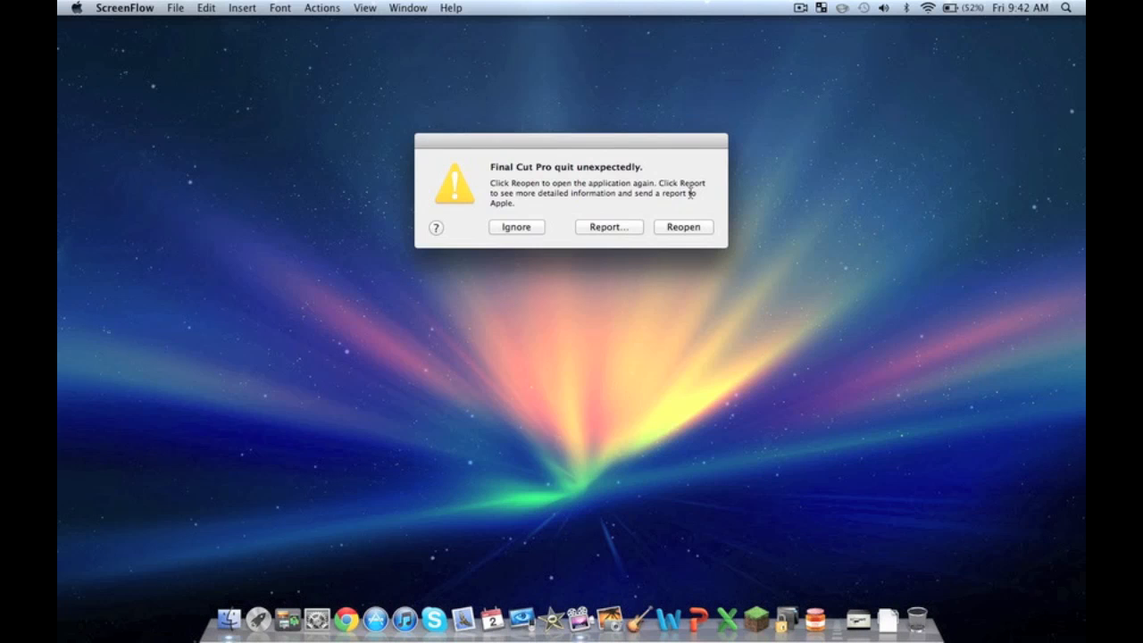
pyautogui.moveTo(670, 229)
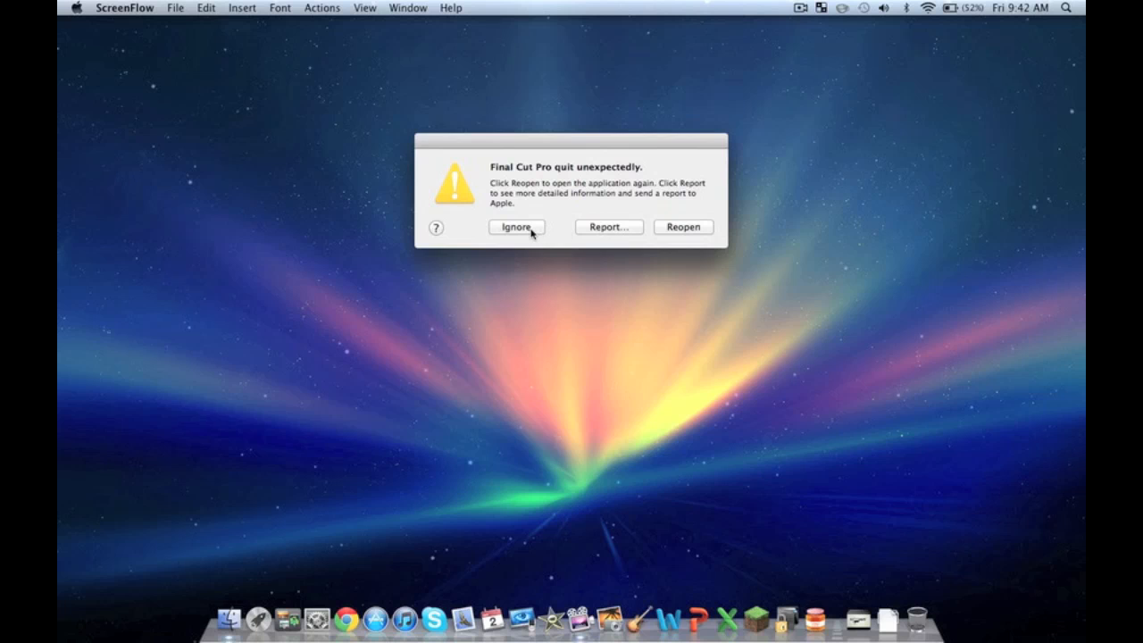
# Step: Ignore the 'Final Cut Pro quit unexpectedly' alert
pyautogui.click(516, 226)
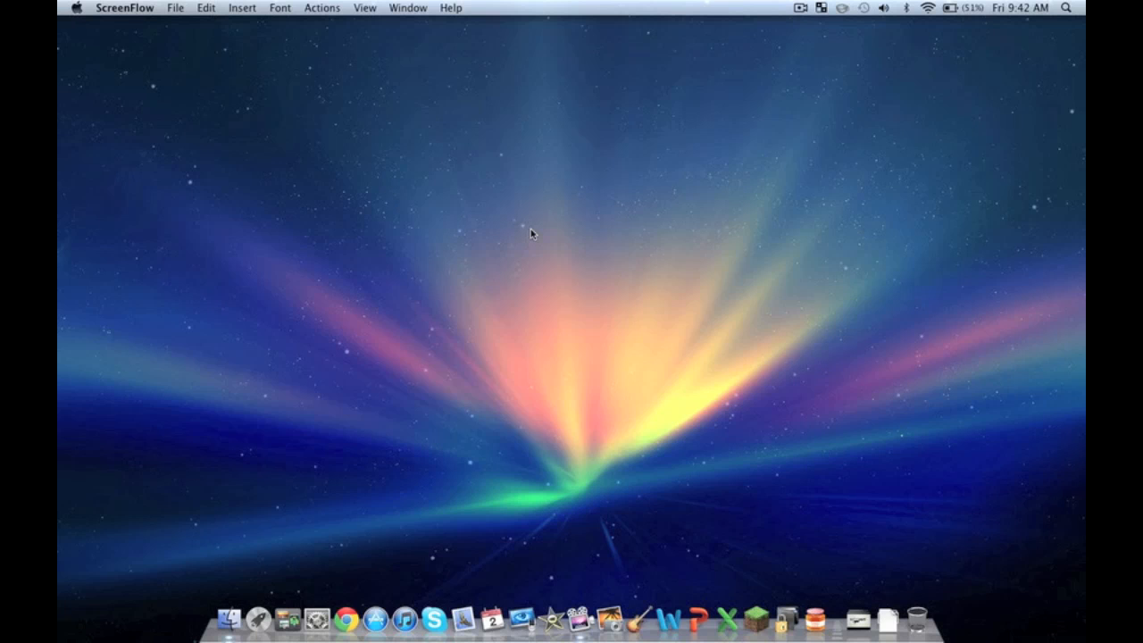